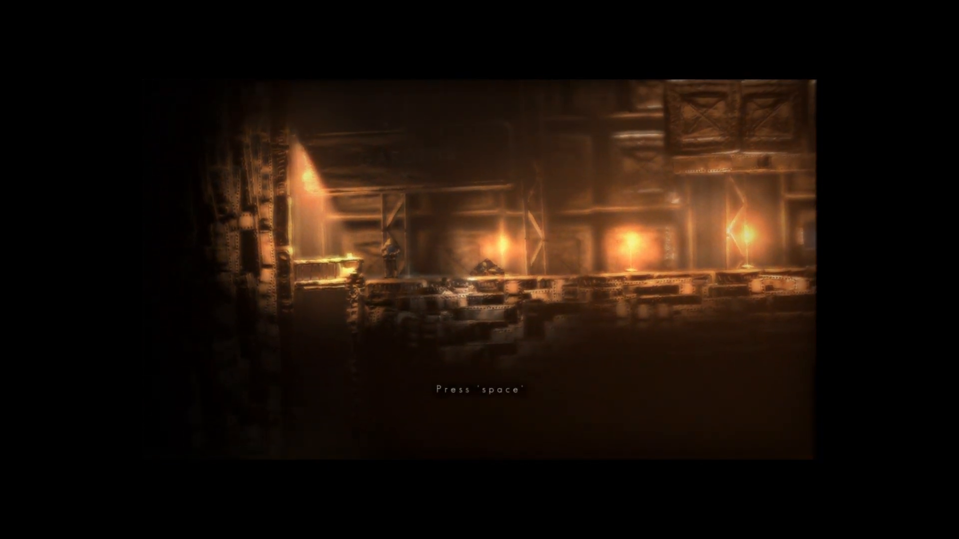
key(space)
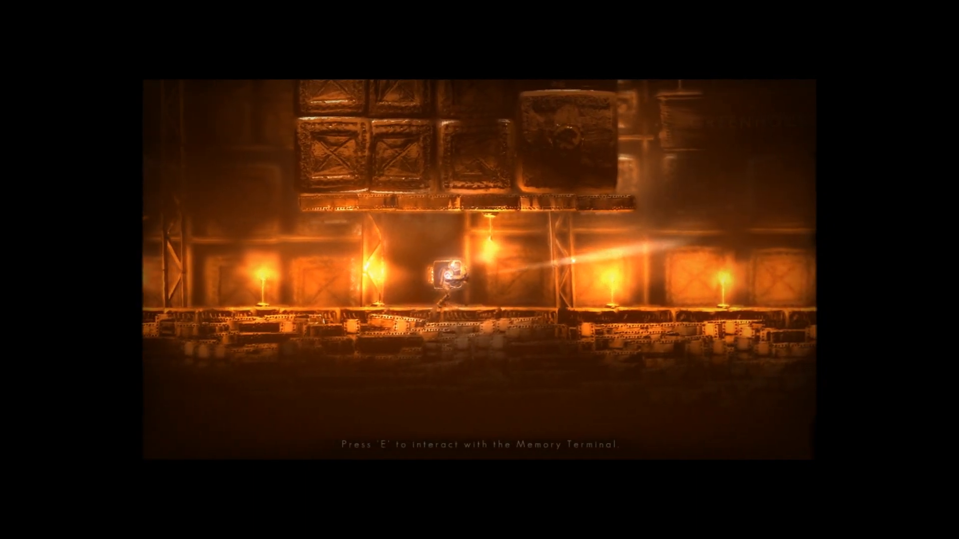
key(e)
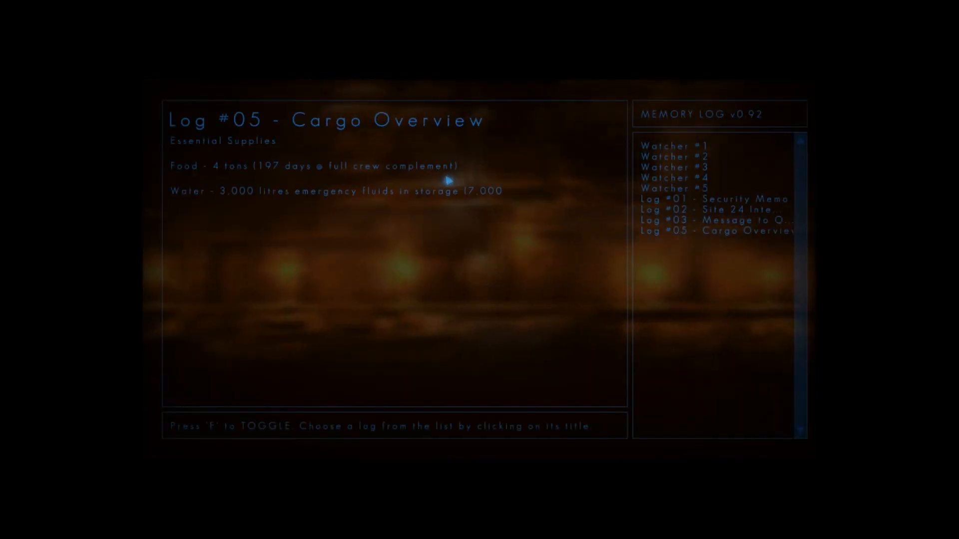
key(f)
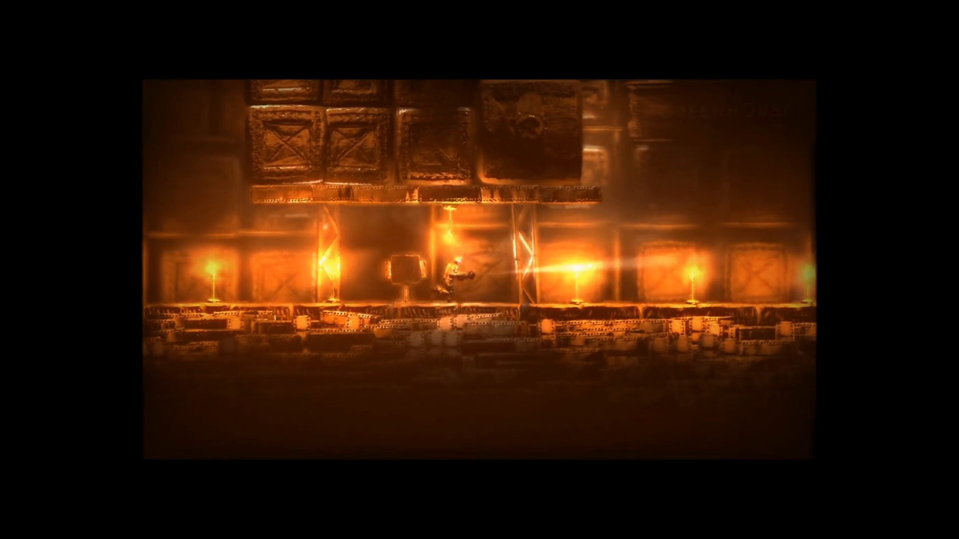